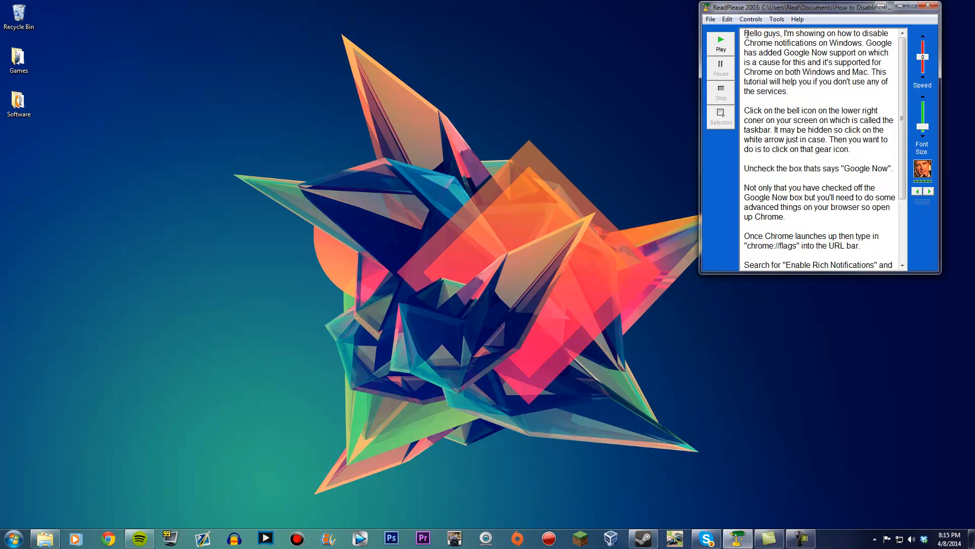
Select the tutorial's first three paragraphs in ReadPlease 2003 and play them aloud
click(721, 116)
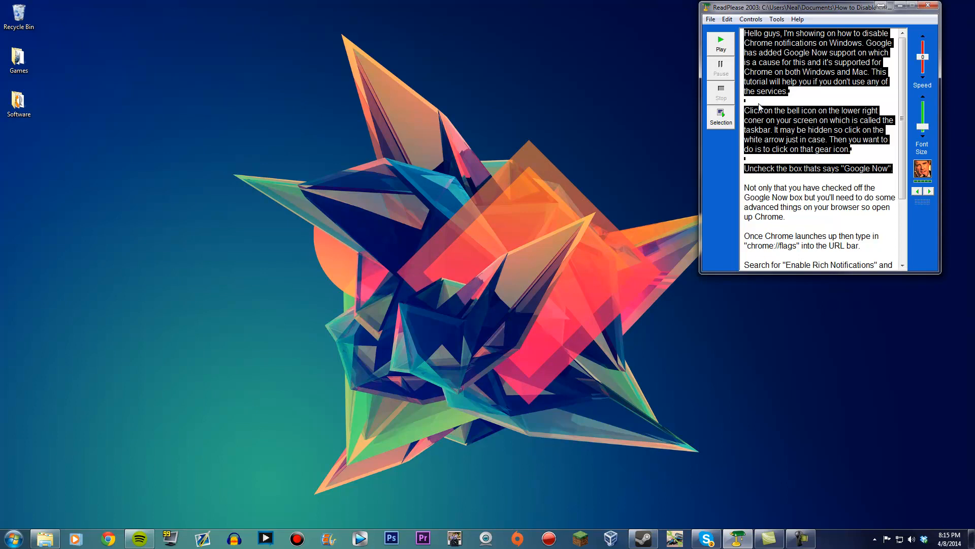
click(720, 43)
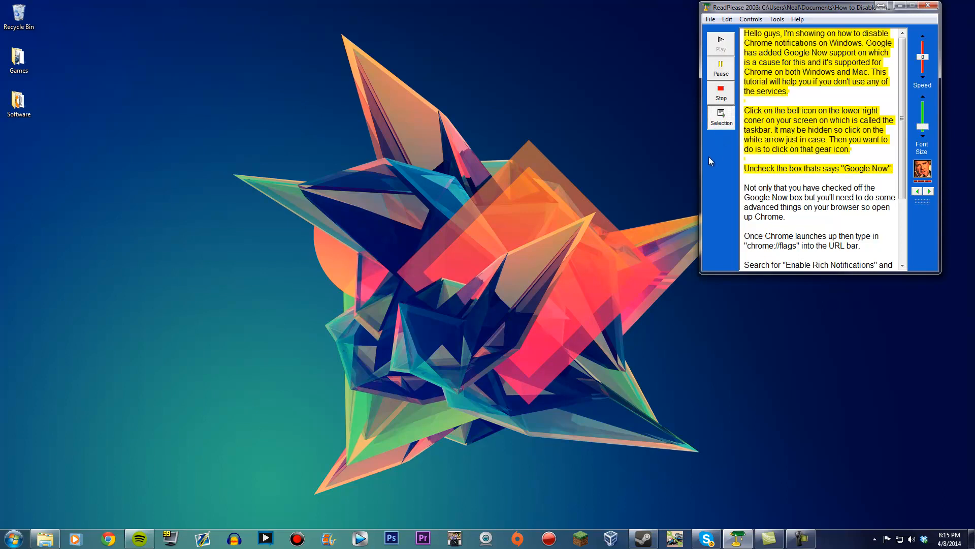
mouse_move(715, 158)
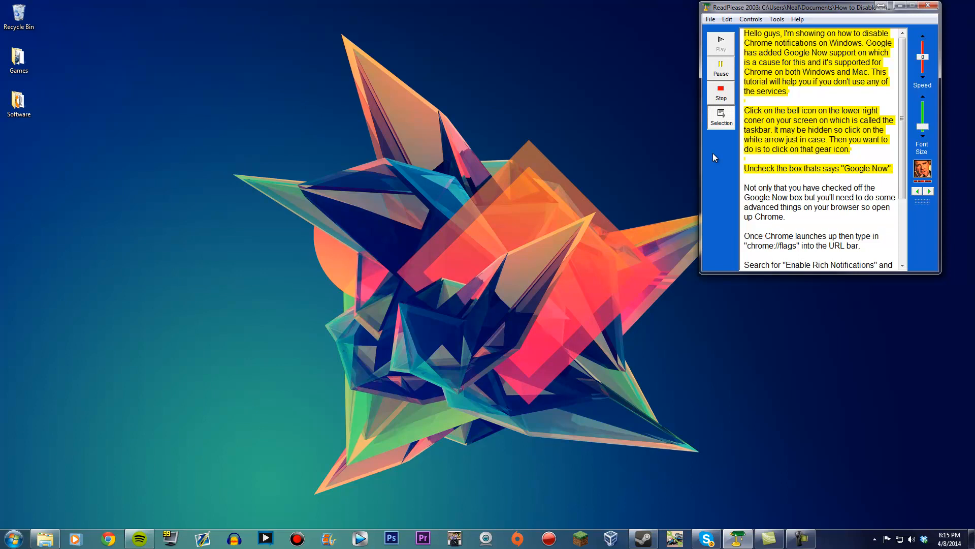
mouse_move(573, 224)
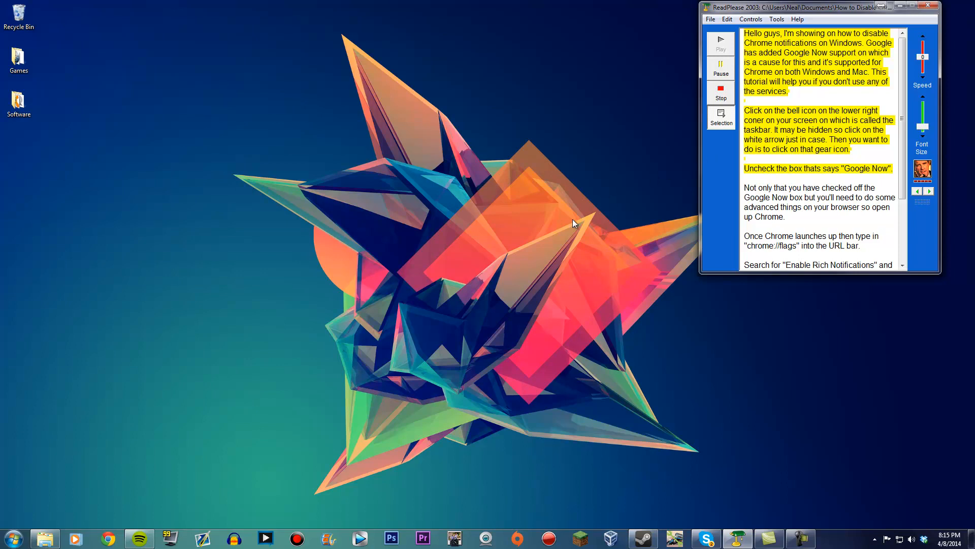
mouse_move(569, 246)
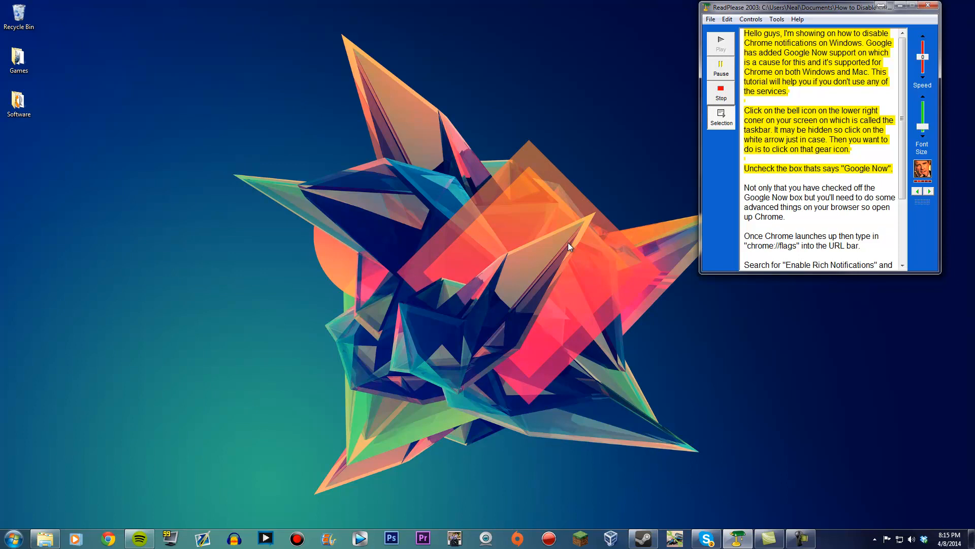
mouse_move(579, 241)
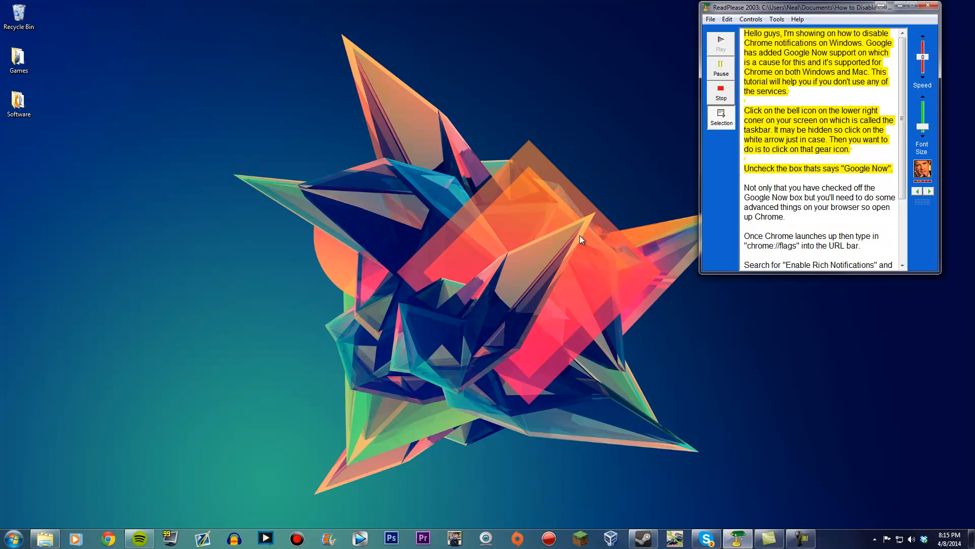
mouse_move(523, 266)
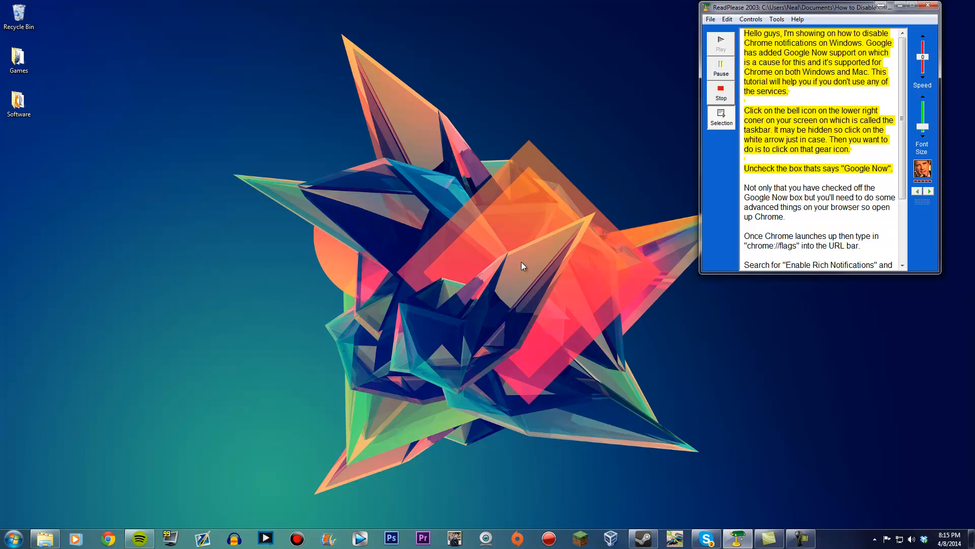
mouse_move(854, 471)
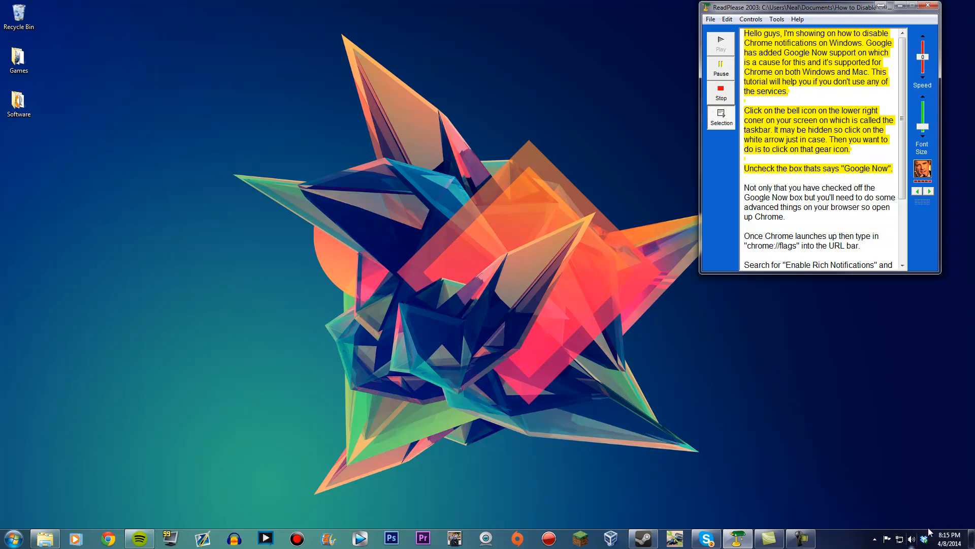
Uncheck Google Now in Chrome's notification settings via the taskbar notification bell
click(875, 539)
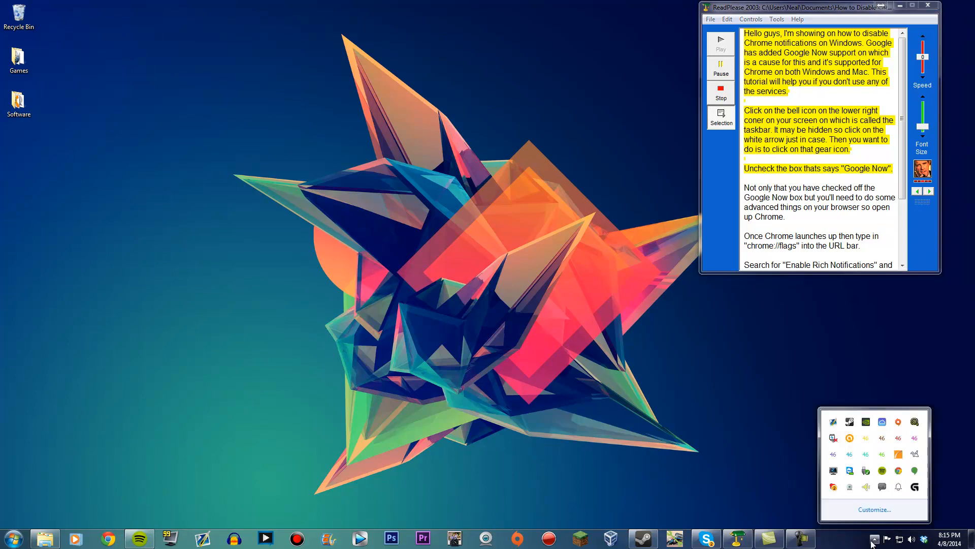
click(874, 538)
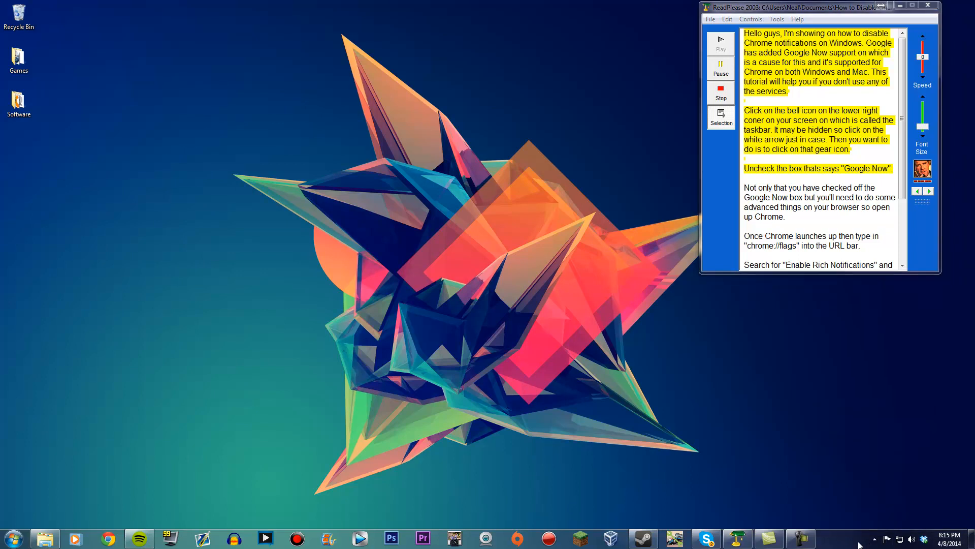
click(875, 538)
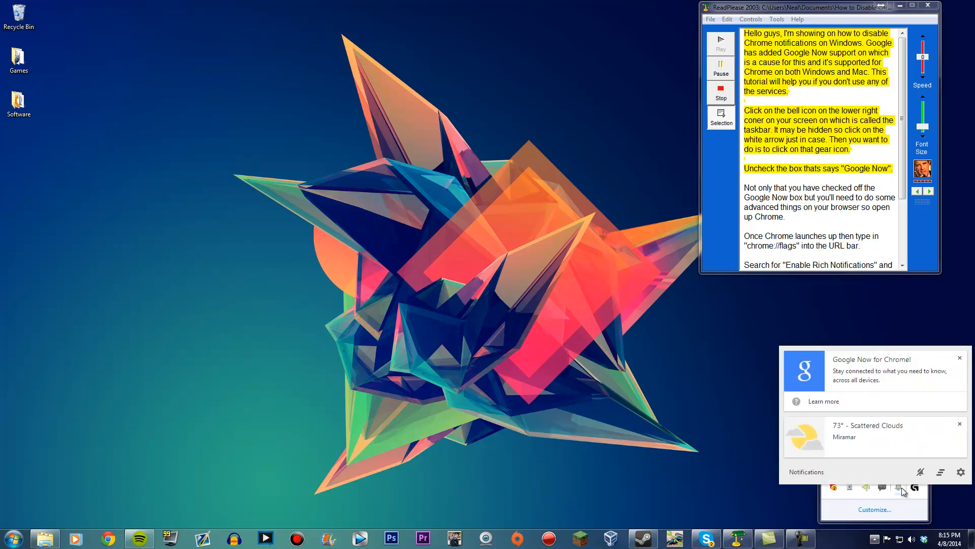
click(960, 472)
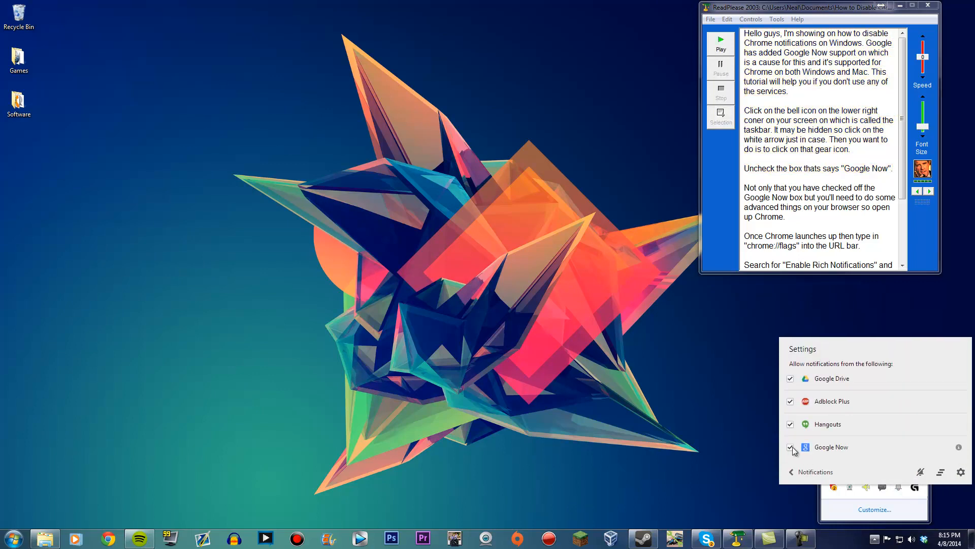
click(790, 447)
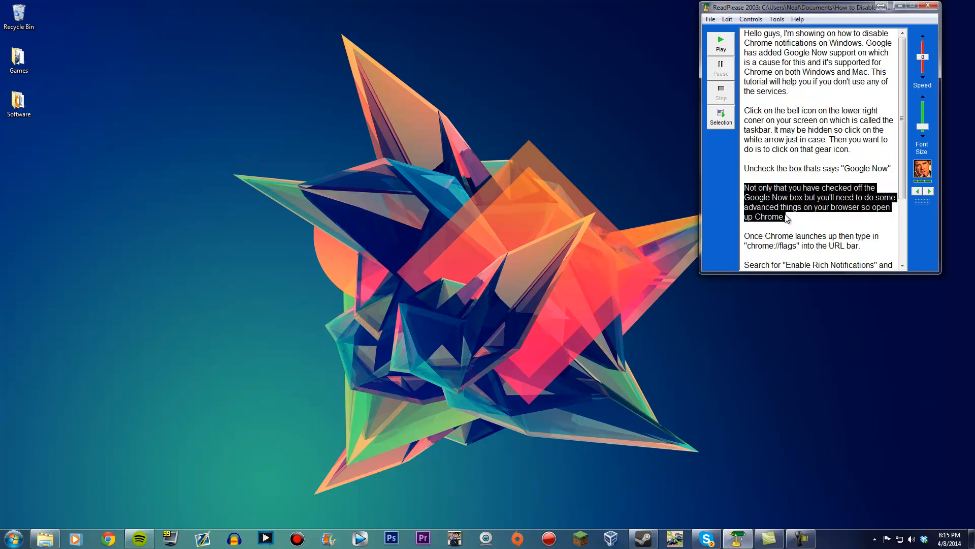
Play the paragraph about opening Chrome, then launch Chrome from the taskbar
click(720, 40)
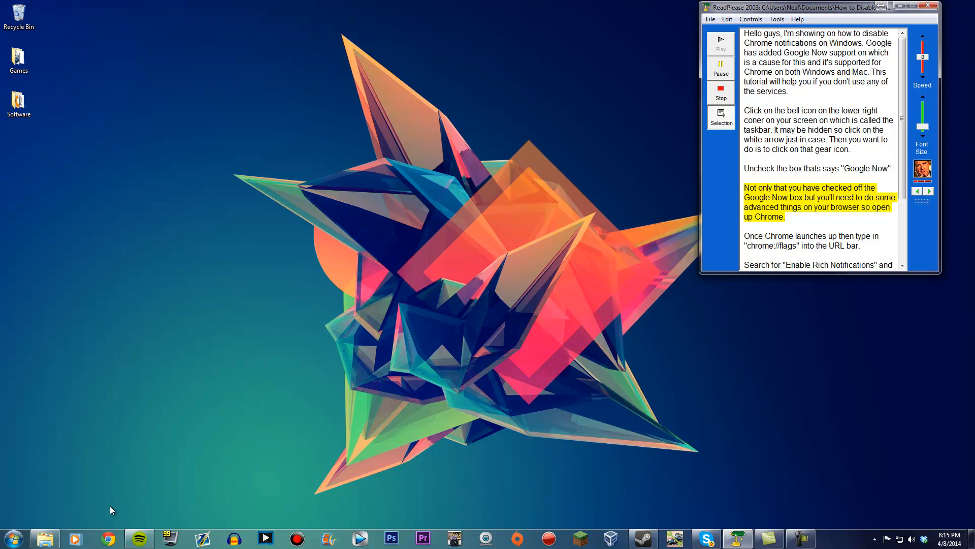
click(108, 538)
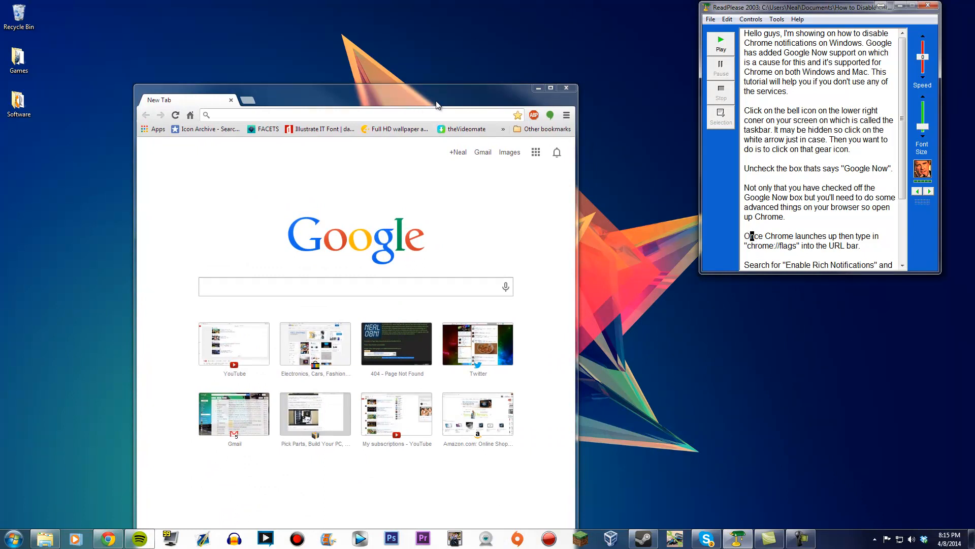
Maximize the Chrome window and load the chrome://flags page
click(549, 88)
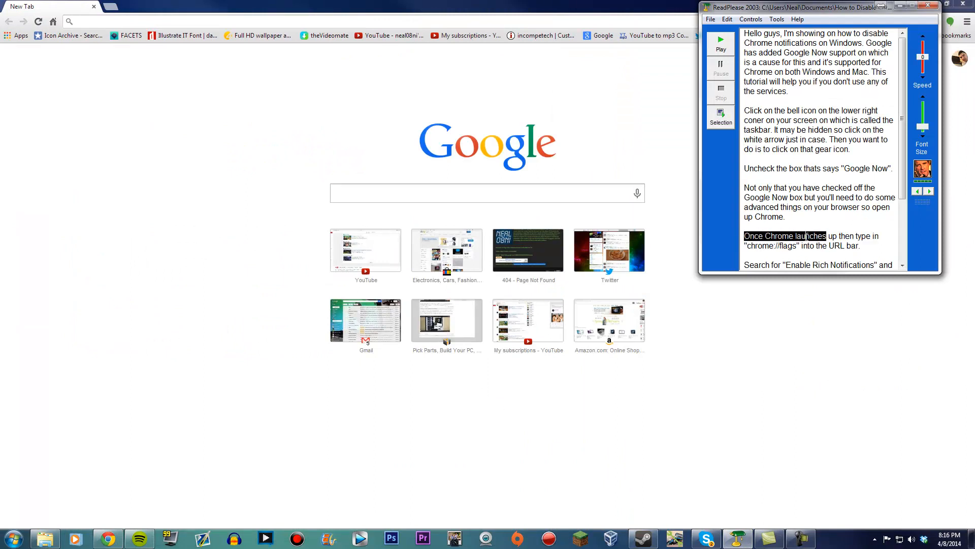
click(720, 43)
text(chorm)
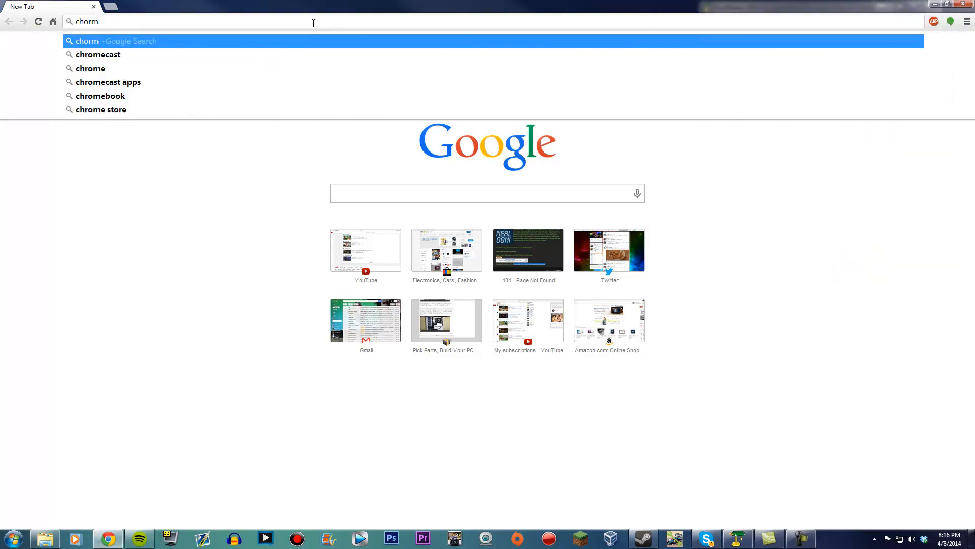
key(backspace)
text(rome://flan)
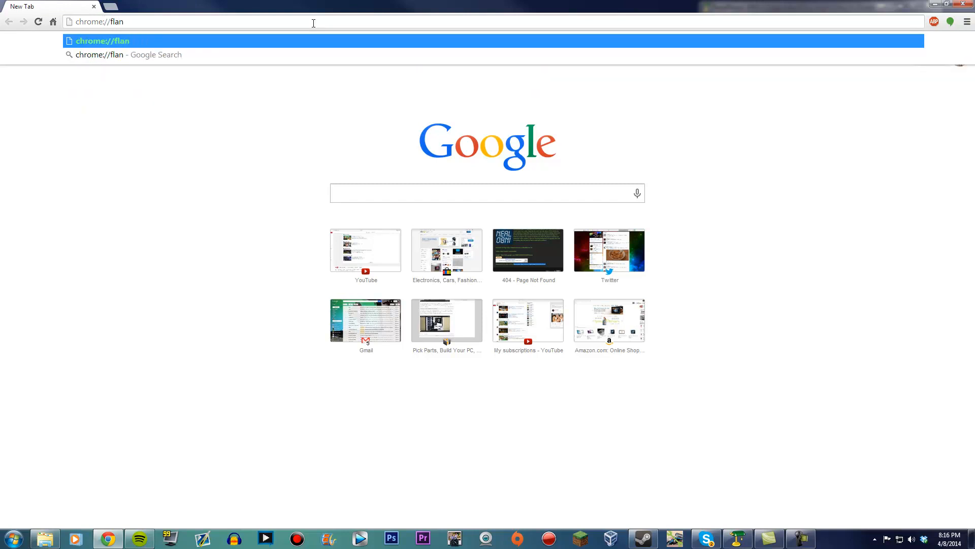
key(Enter)
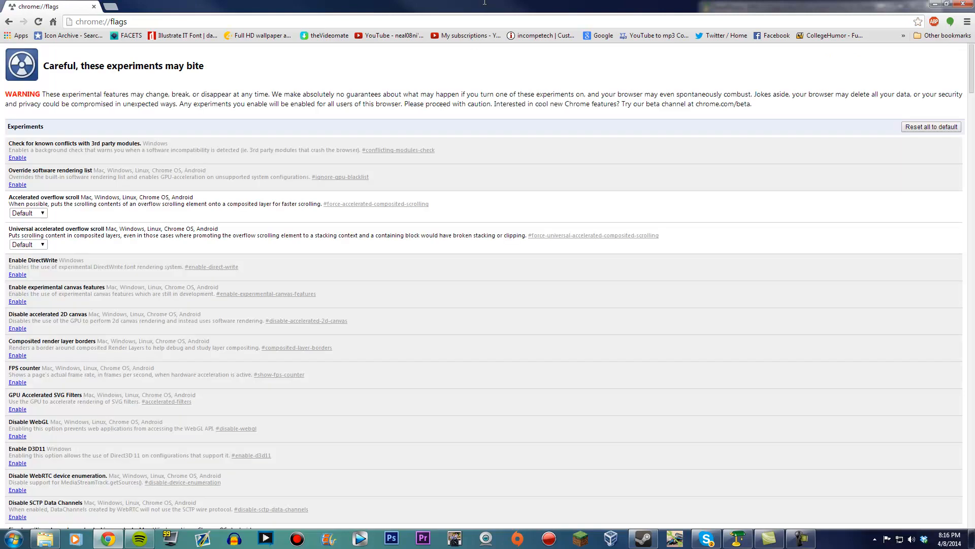
click(801, 537)
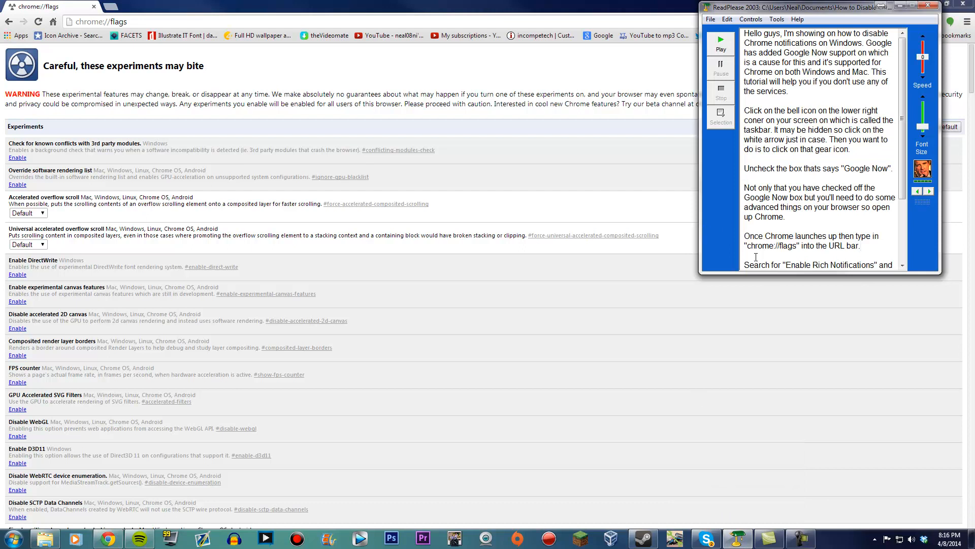
scroll(down, 3)
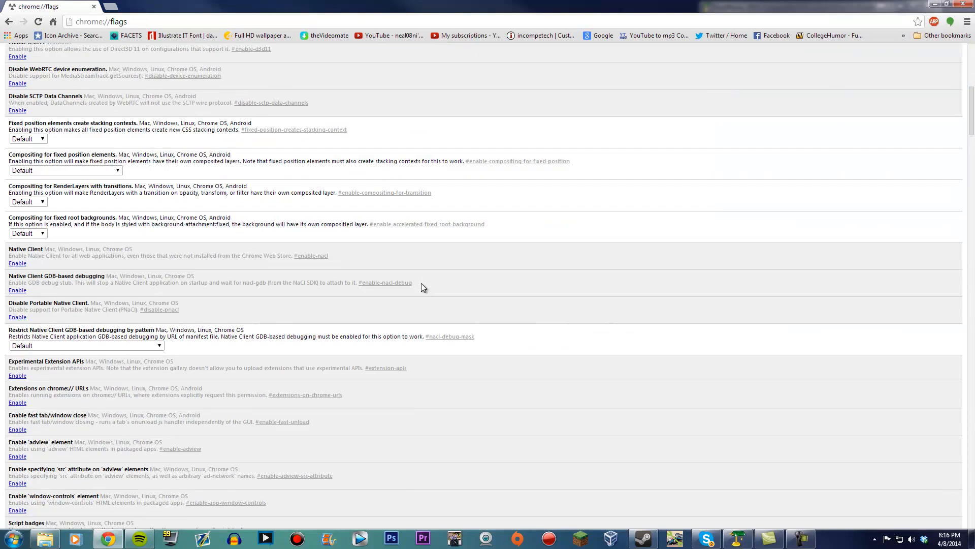
scroll(down, 3)
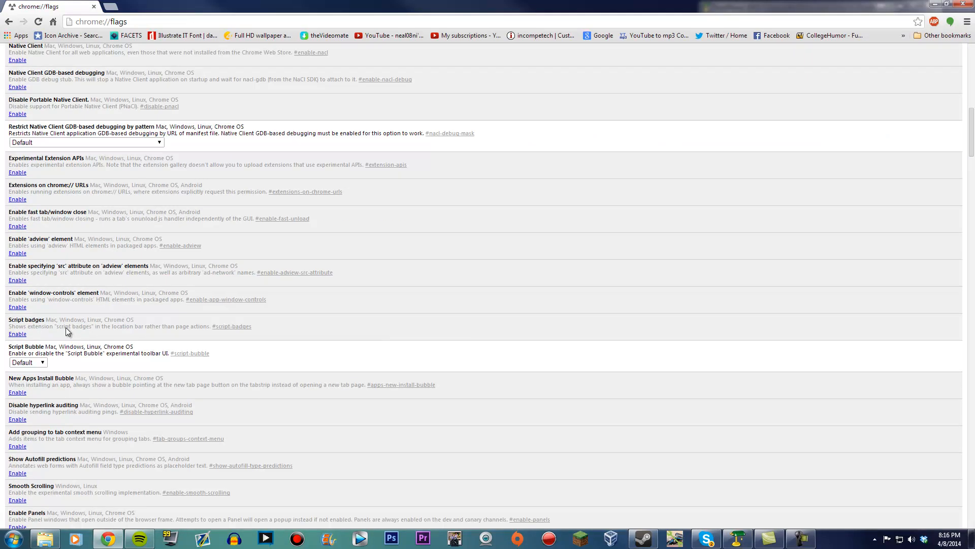
scroll(down, 3)
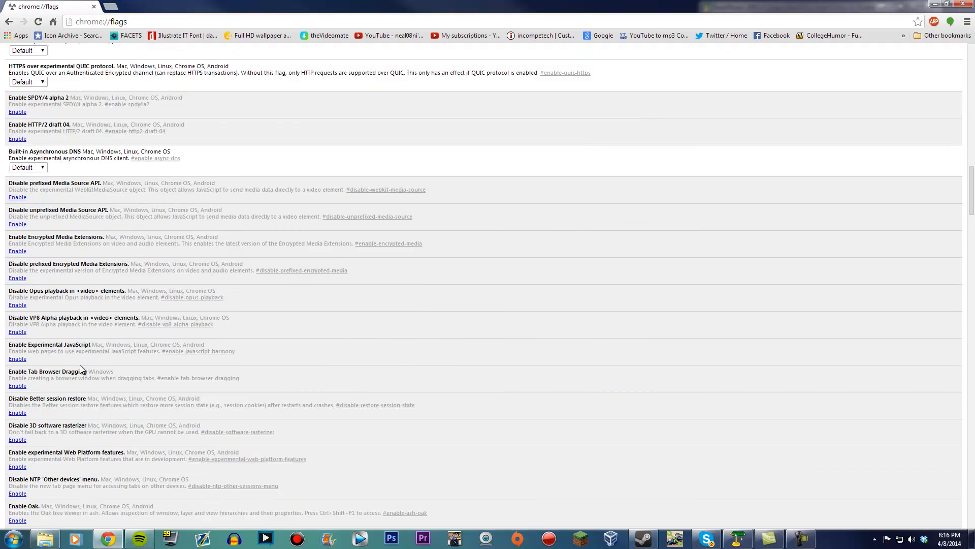
scroll(down, 3)
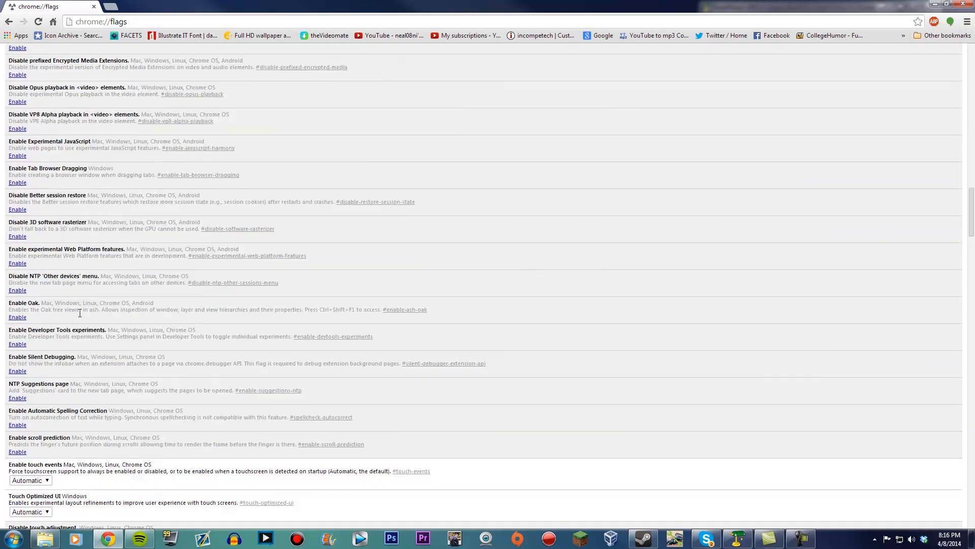
scroll(down, 3)
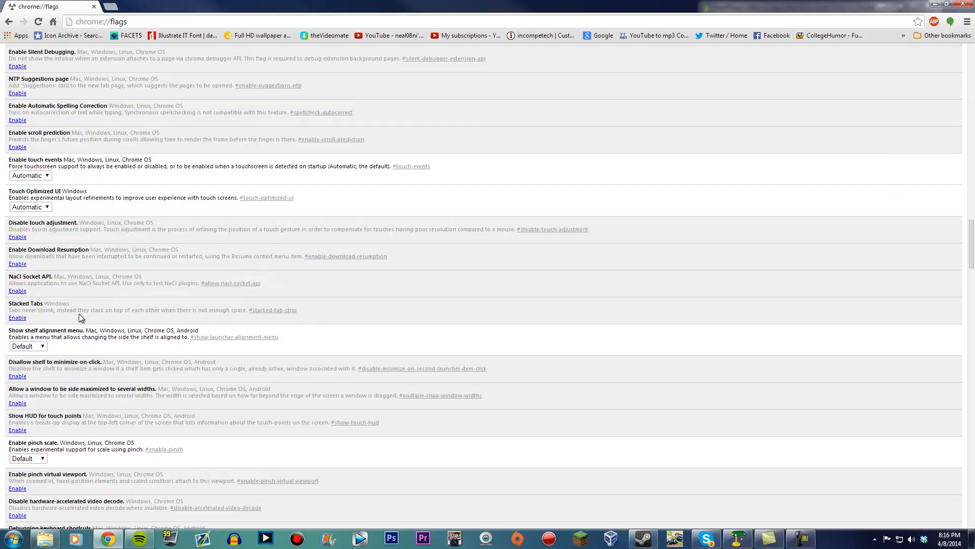
scroll(down, 3)
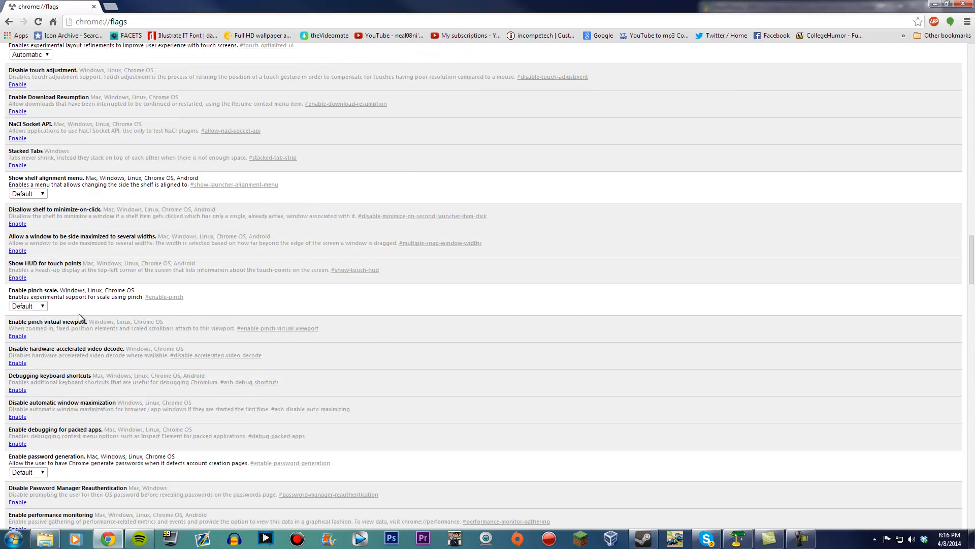
scroll(down, 3)
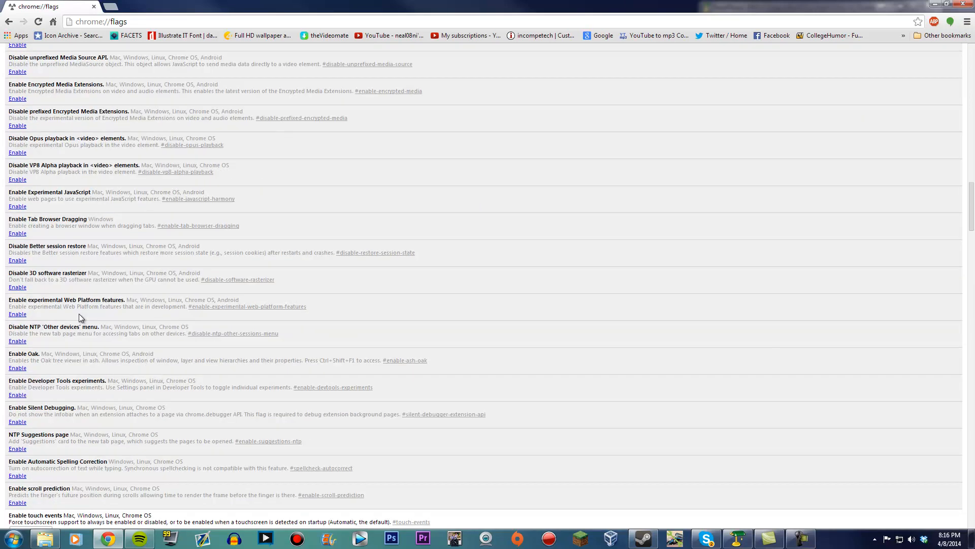
scroll(down, 3)
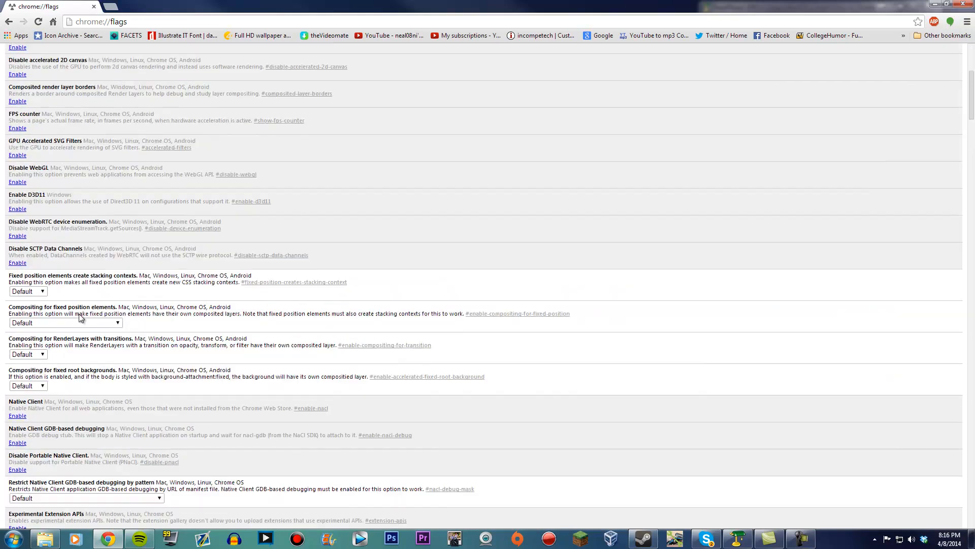
scroll(down, 3)
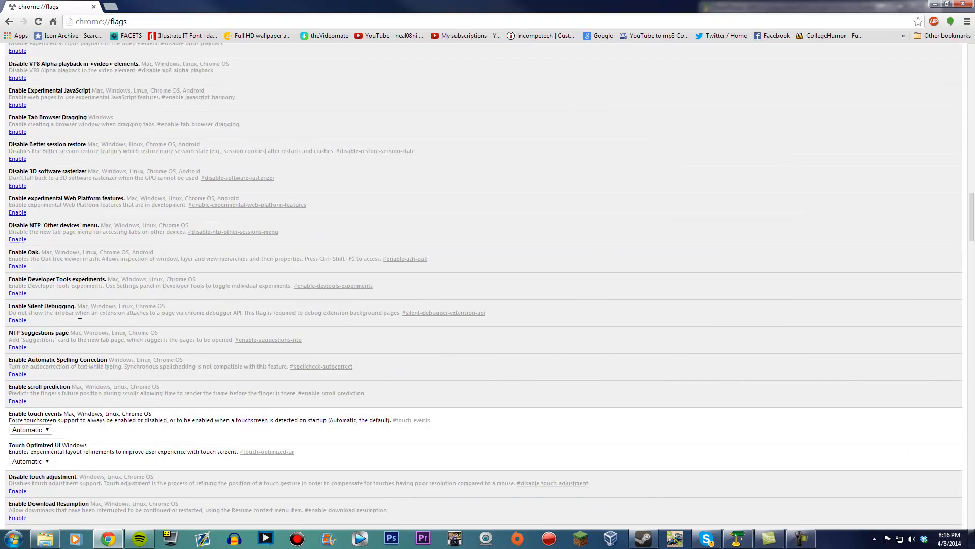
scroll(down, 3)
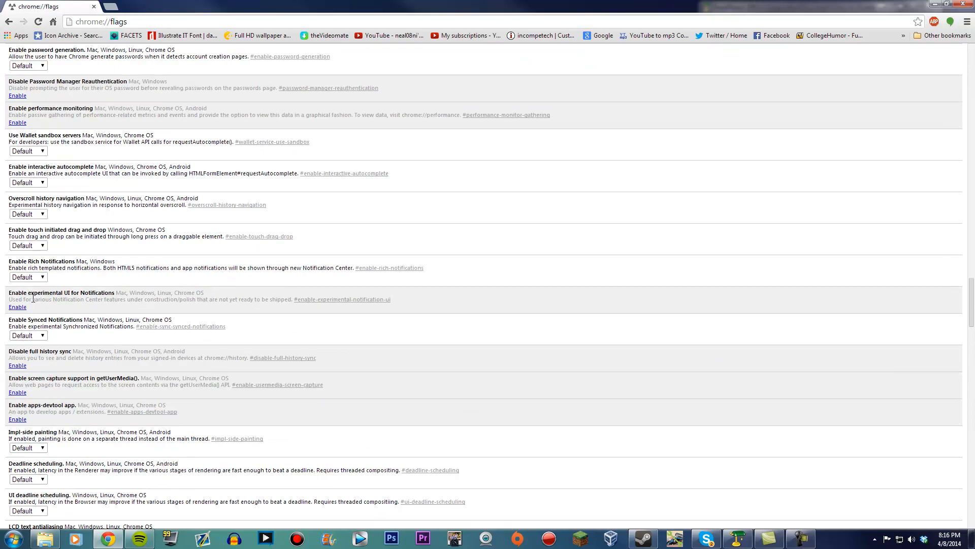
Set Enable Rich Notifications to Disabled, then play the closing paragraph in ReadPlease
click(28, 277)
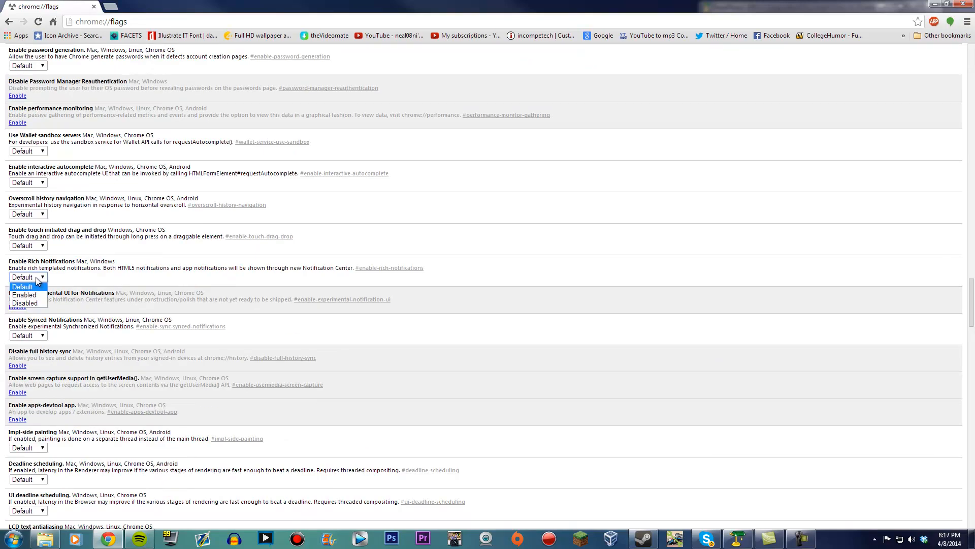
click(25, 303)
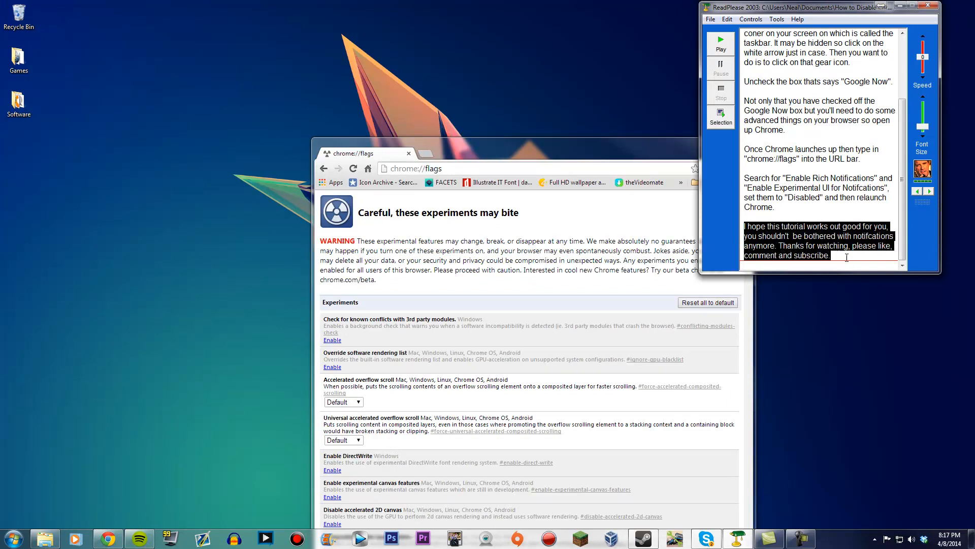
click(720, 41)
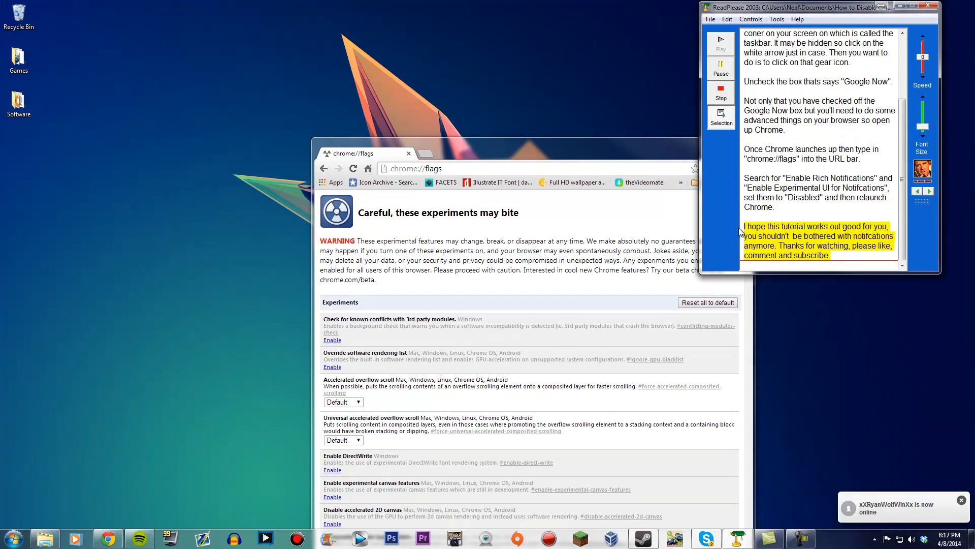